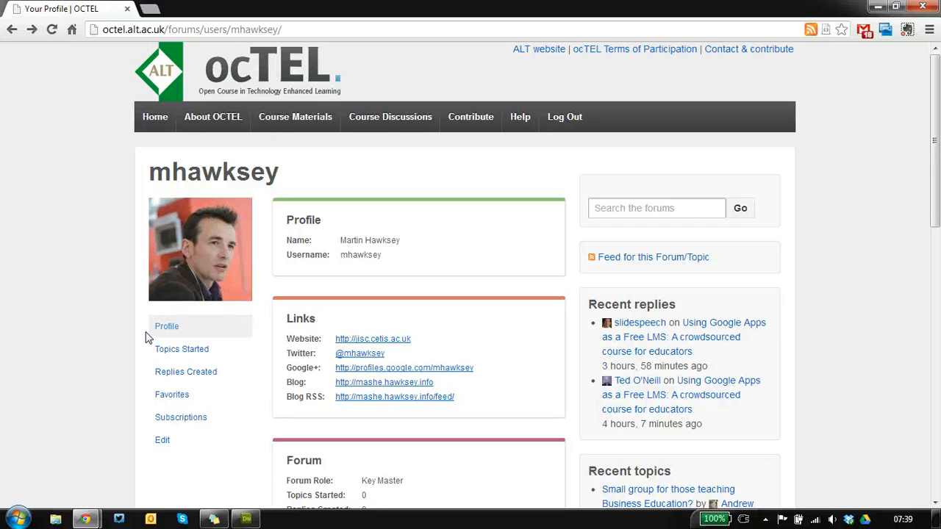
{"action": "mouse_move", "coordinate": [156, 332]}
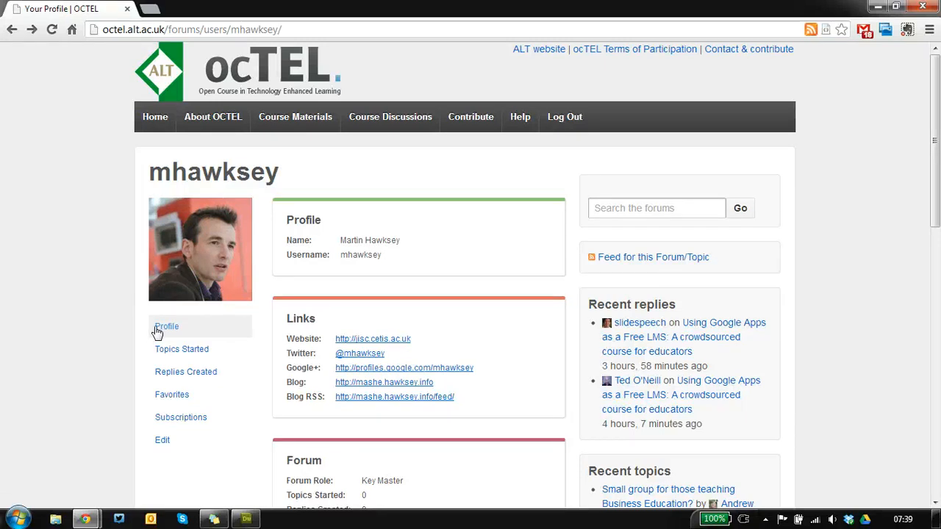
{"action": "mouse_move", "coordinate": [211, 316]}
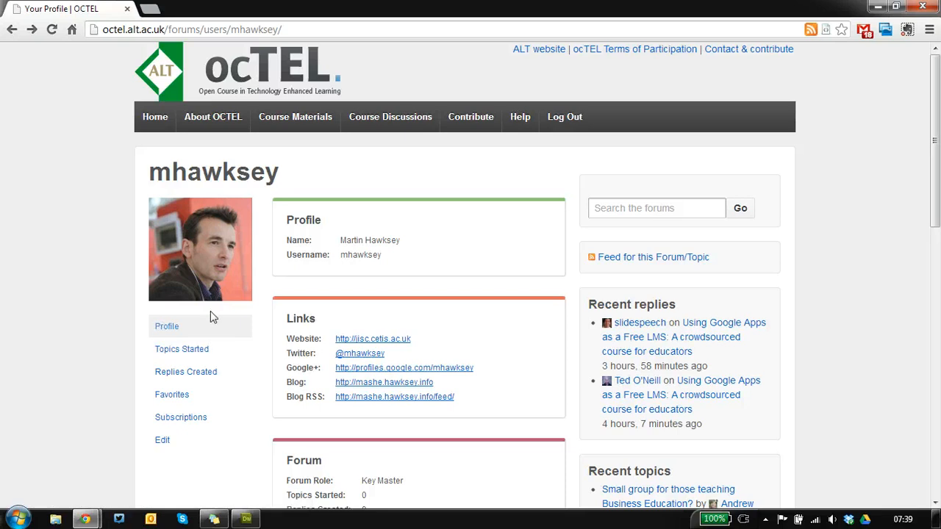
{"action": "mouse_move", "coordinate": [232, 297]}
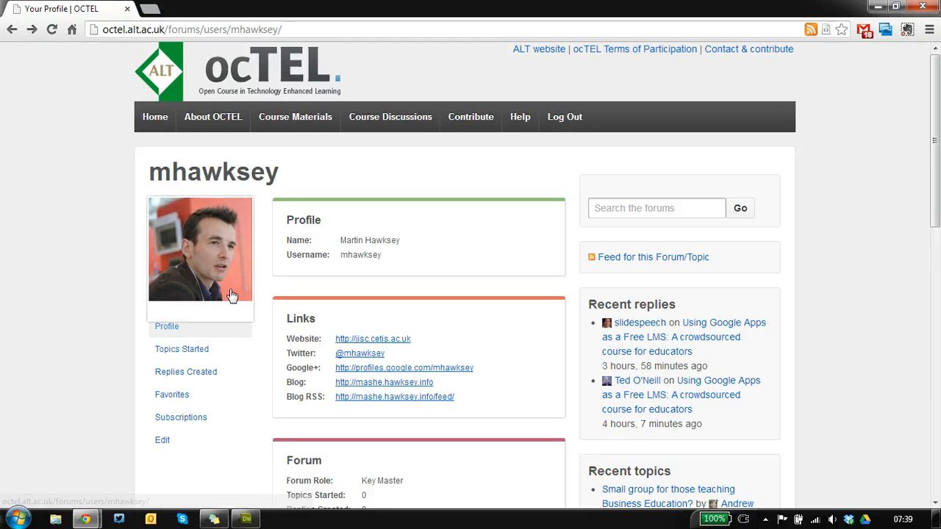
{"action": "mouse_move", "coordinate": [511, 194]}
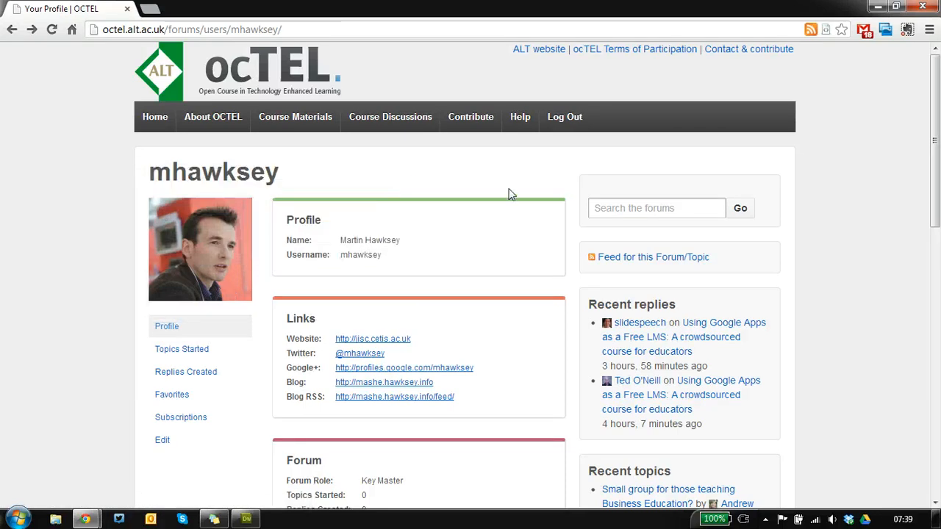
View the Course Discussions menu, then choose Course Reader from the Welcome box
{"action": "left_click", "coordinate": [389, 117]}
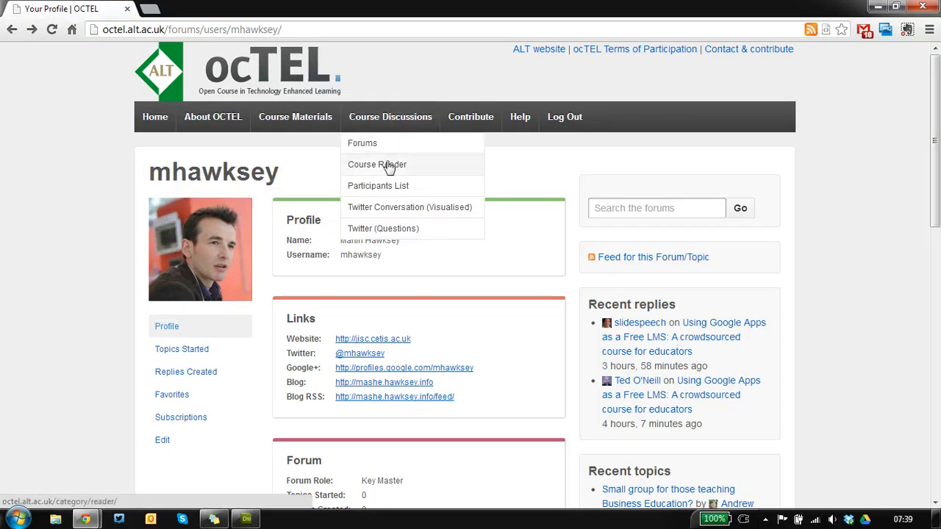
{"action": "scroll", "scroll_direction": "down", "scroll_amount": 3}
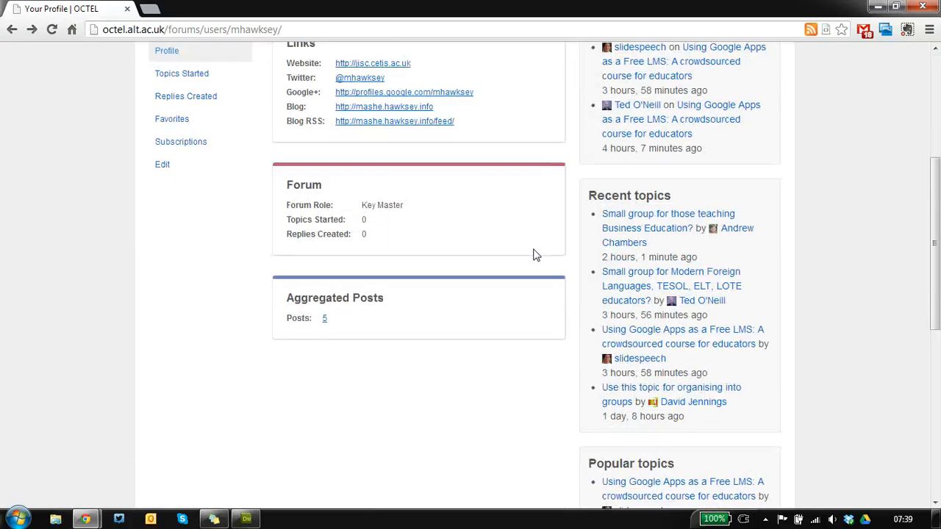
{"action": "scroll", "scroll_direction": "down", "scroll_amount": 3}
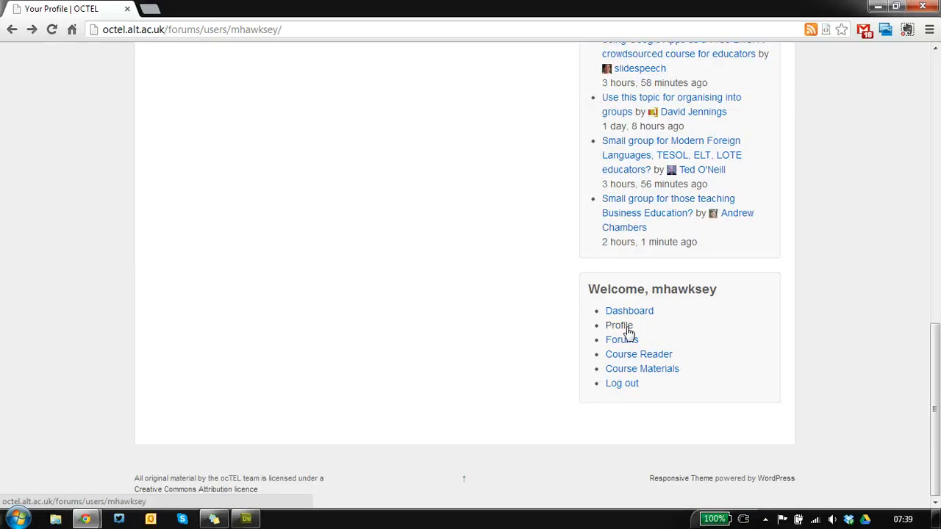
{"action": "left_click", "coordinate": [638, 353]}
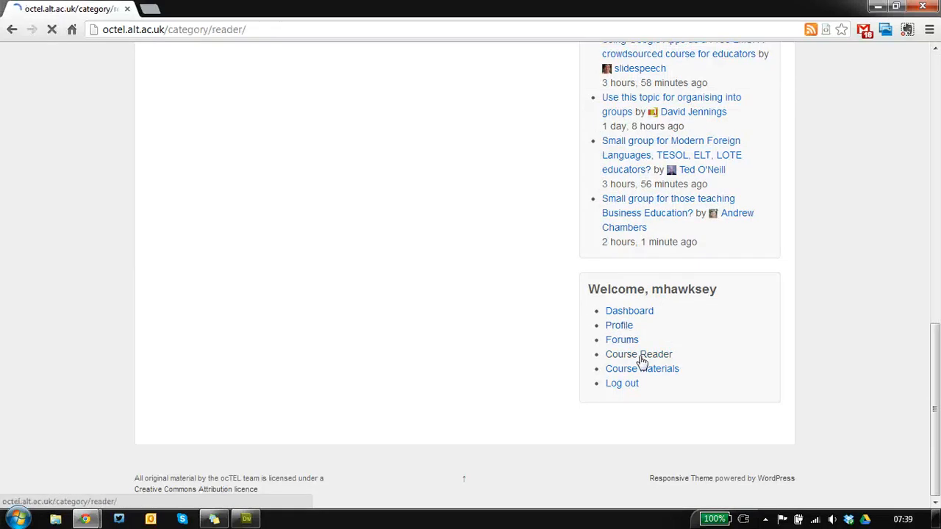
Load the Course Reader page listing posts aggregated from participants' blogs and social networks
{"action": "left_click", "coordinate": [638, 355]}
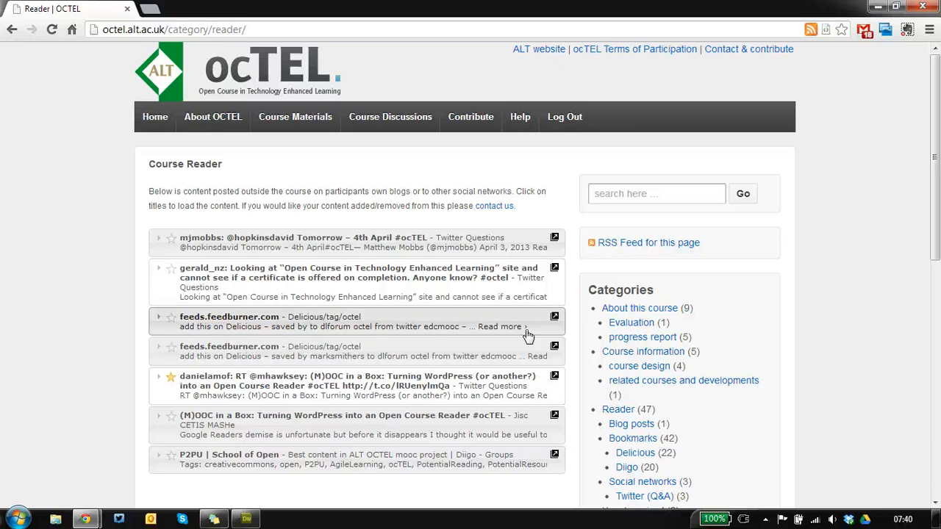
{"action": "mouse_move", "coordinate": [699, 407]}
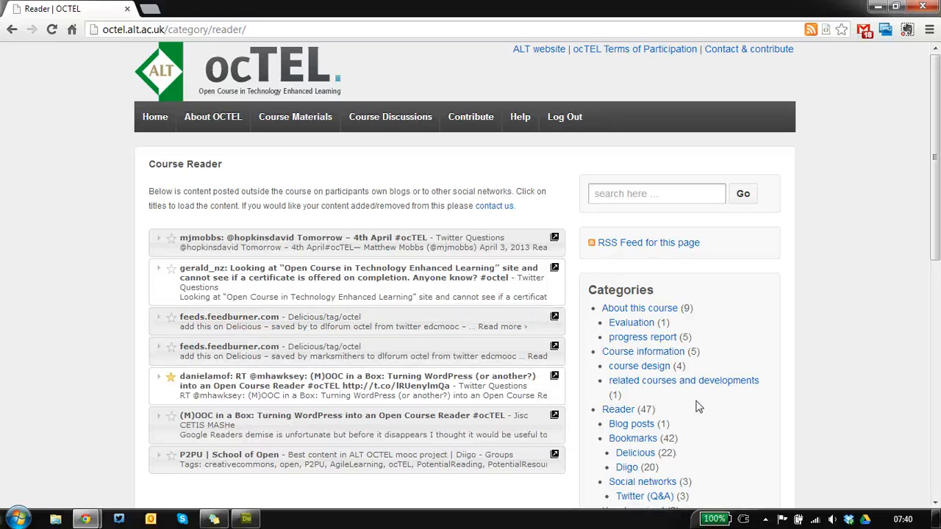
{"action": "scroll", "scroll_direction": "down", "scroll_amount": 3}
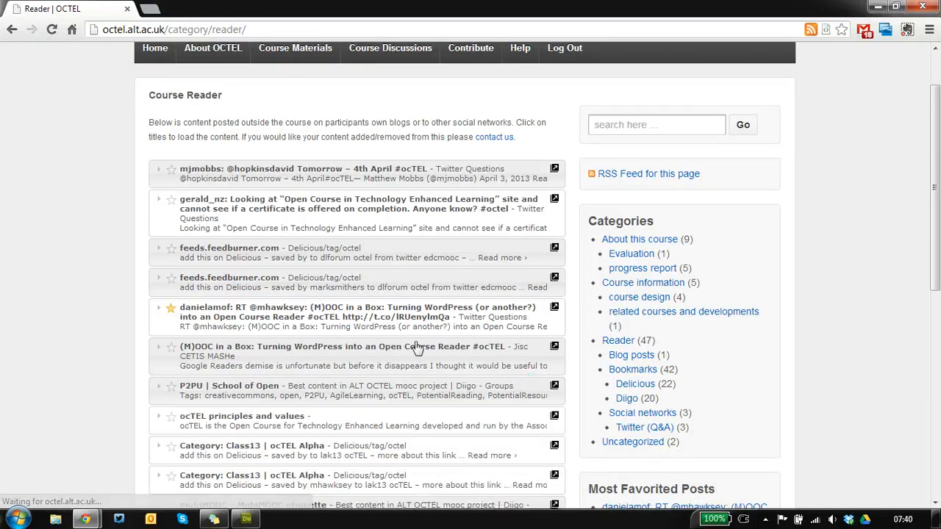
{"action": "mouse_move", "coordinate": [632, 354]}
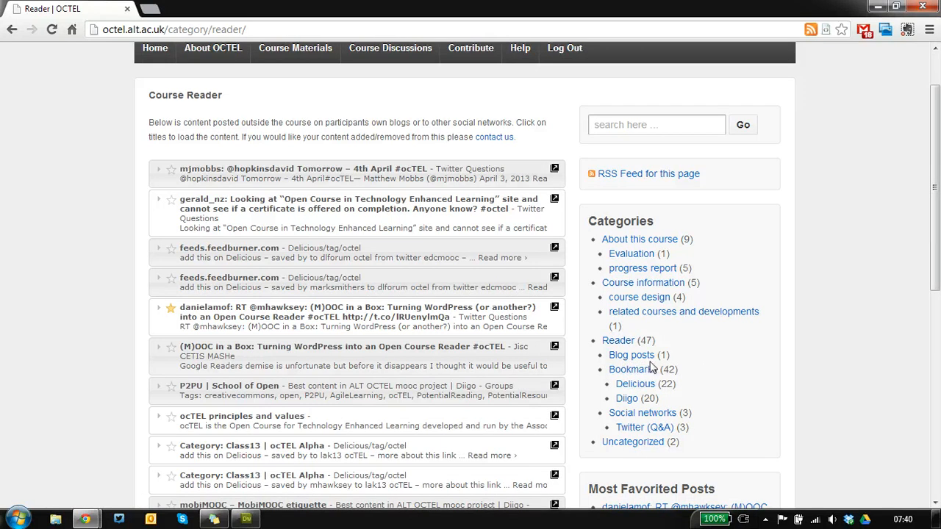
{"action": "mouse_move", "coordinate": [632, 354]}
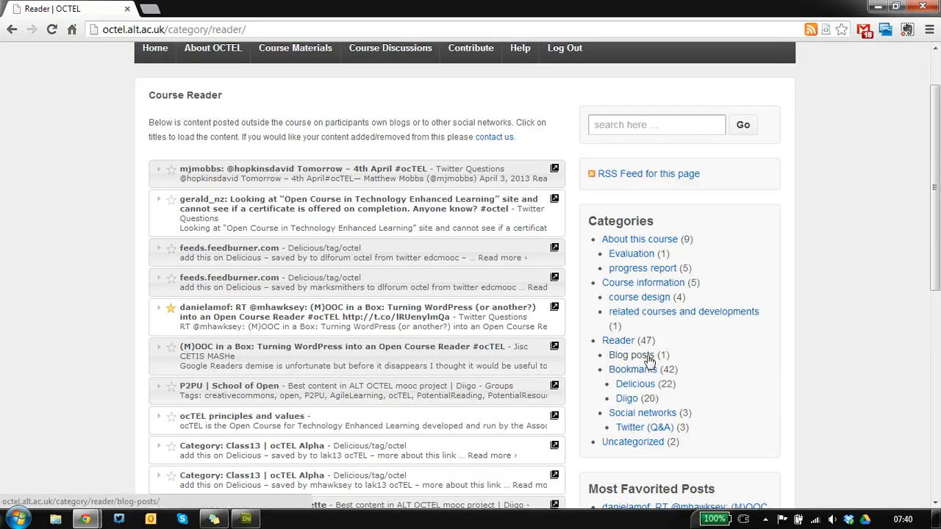
{"action": "mouse_move", "coordinate": [632, 369]}
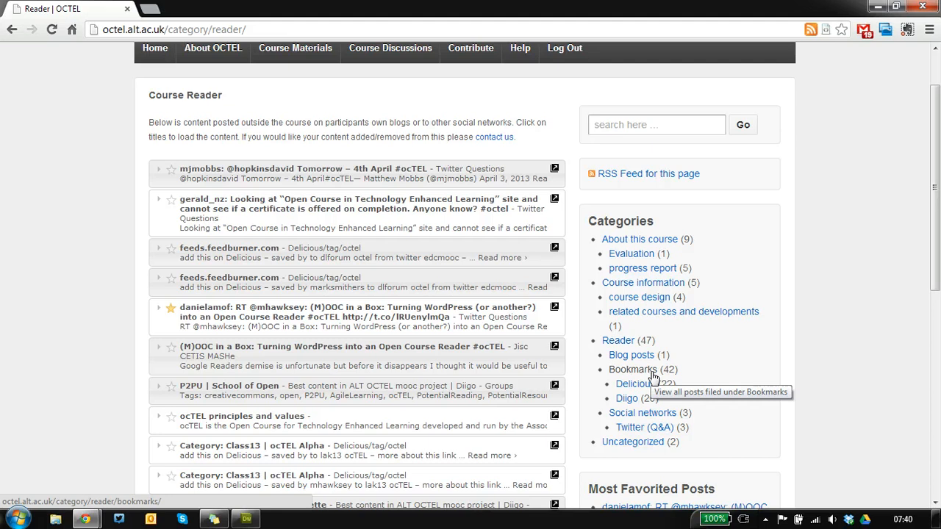
{"action": "mouse_move", "coordinate": [717, 406]}
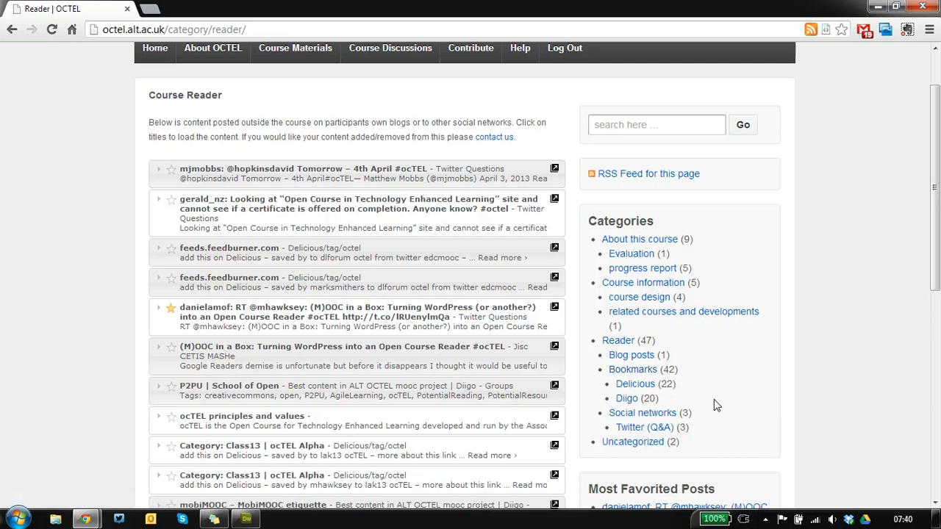
{"action": "mouse_move", "coordinate": [641, 412]}
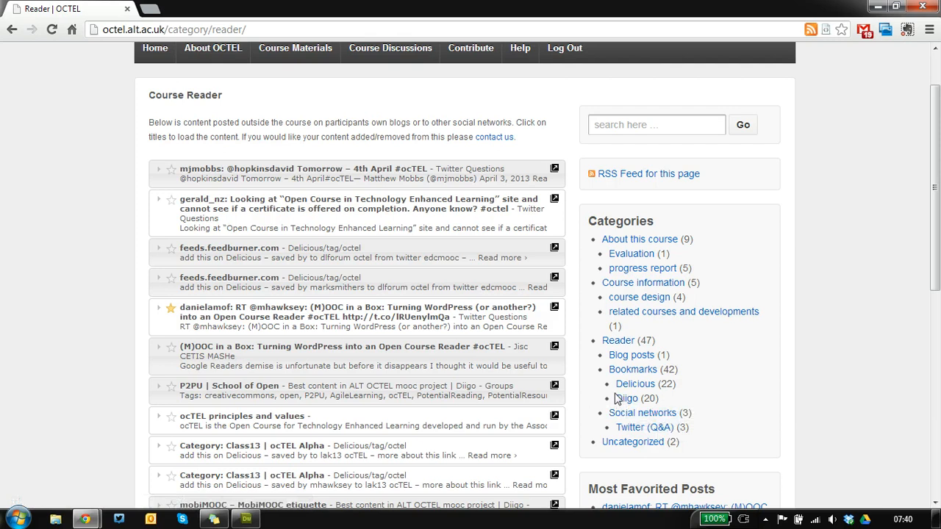
{"action": "left_click", "coordinate": [53, 30]}
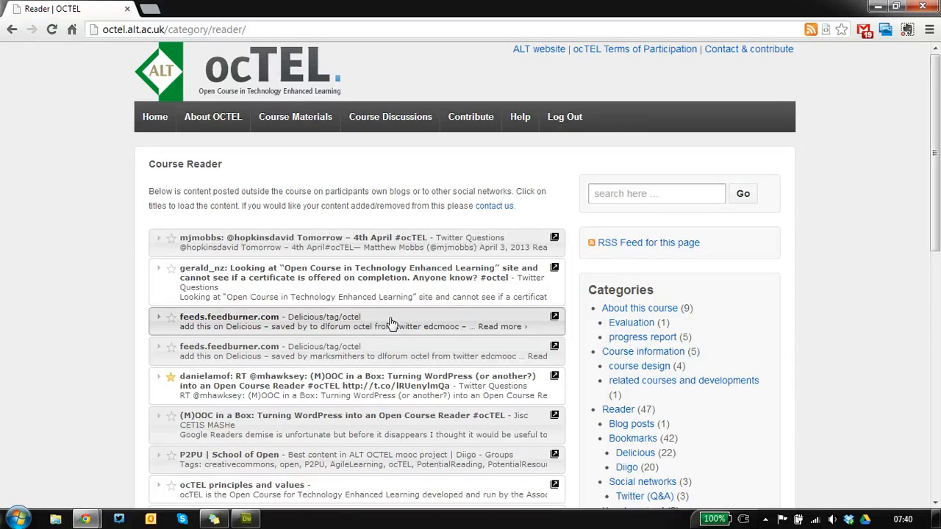
{"action": "mouse_move", "coordinate": [361, 351]}
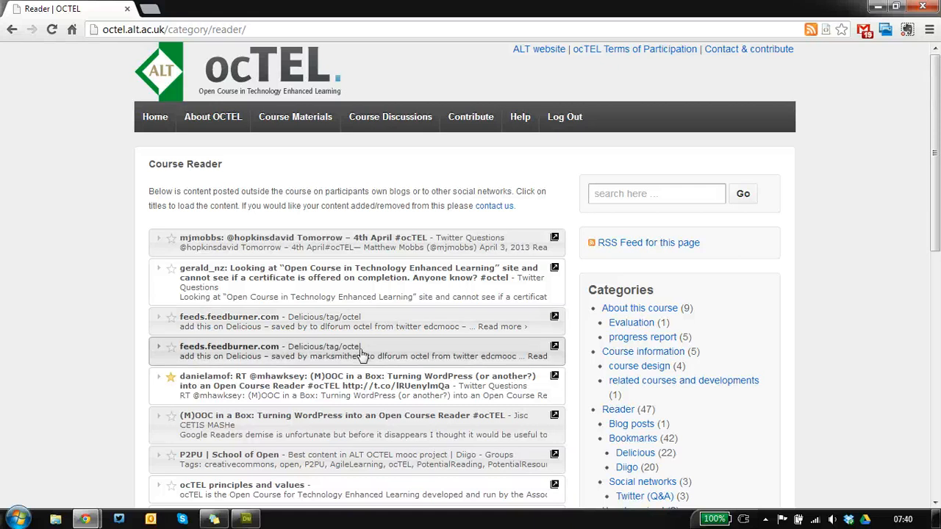
{"action": "scroll", "scroll_direction": "down", "scroll_amount": 3}
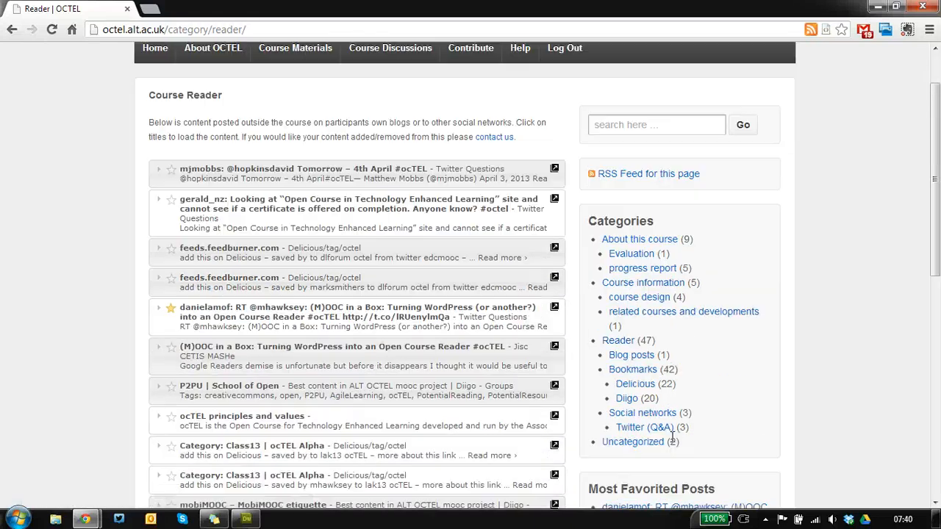
Show only Twitter (Q&A) posts and expand the first tweet's embedded conversation
{"action": "left_click", "coordinate": [644, 426]}
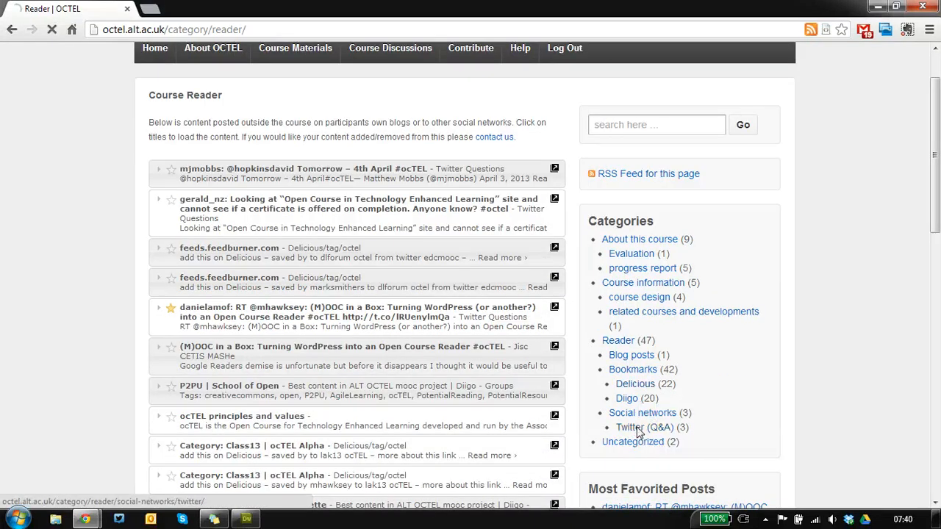
{"action": "left_click", "coordinate": [644, 426]}
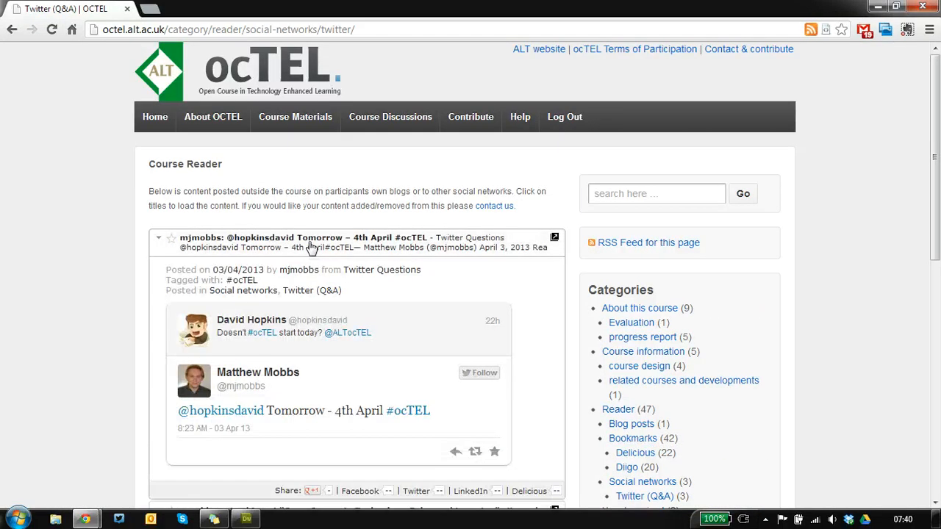
{"action": "scroll", "scroll_direction": "down", "scroll_amount": 3}
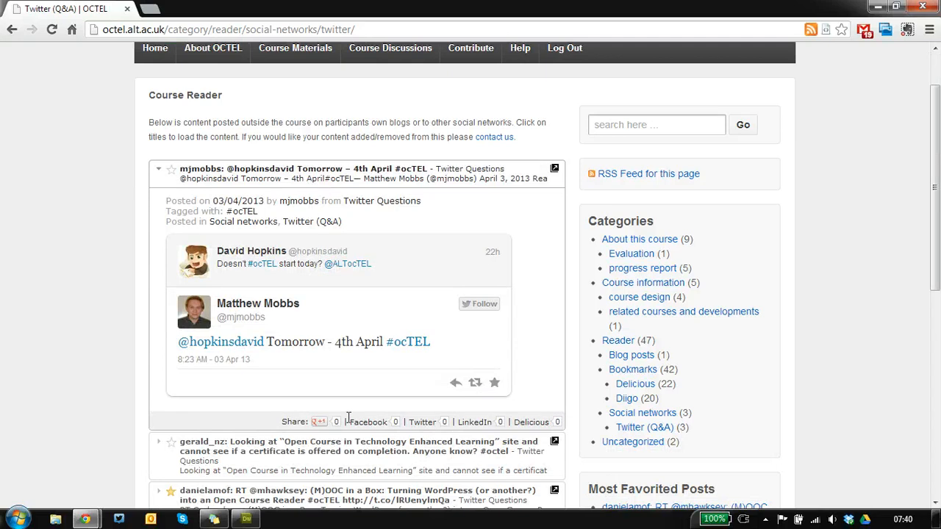
{"action": "mouse_move", "coordinate": [526, 439]}
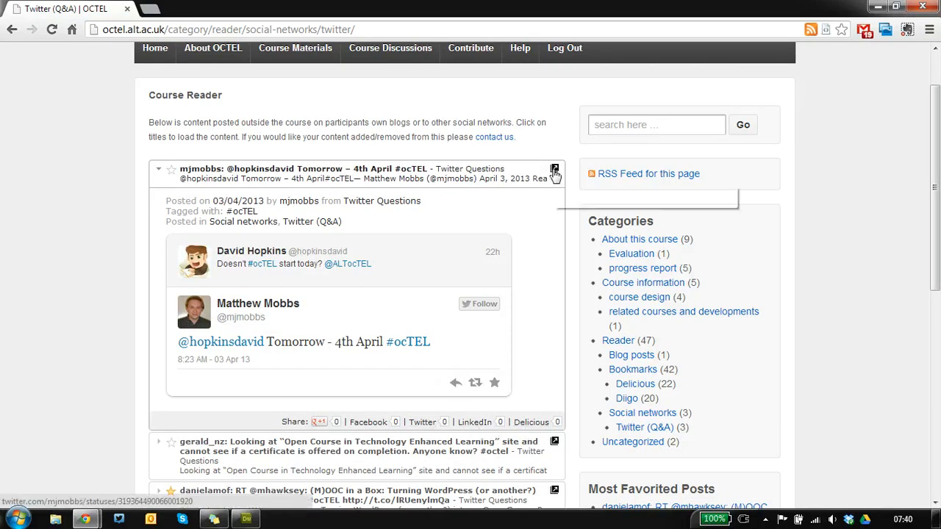
{"action": "left_click", "coordinate": [554, 168]}
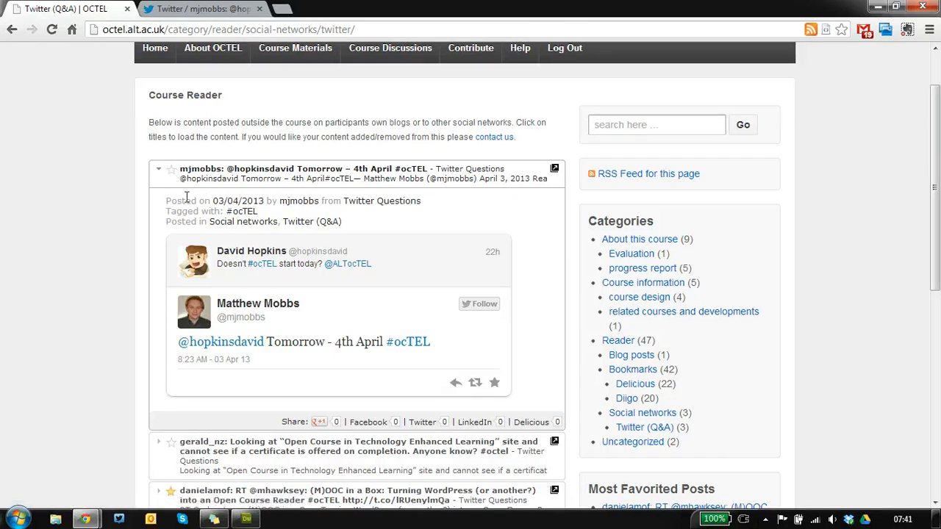
{"action": "left_click", "coordinate": [158, 169]}
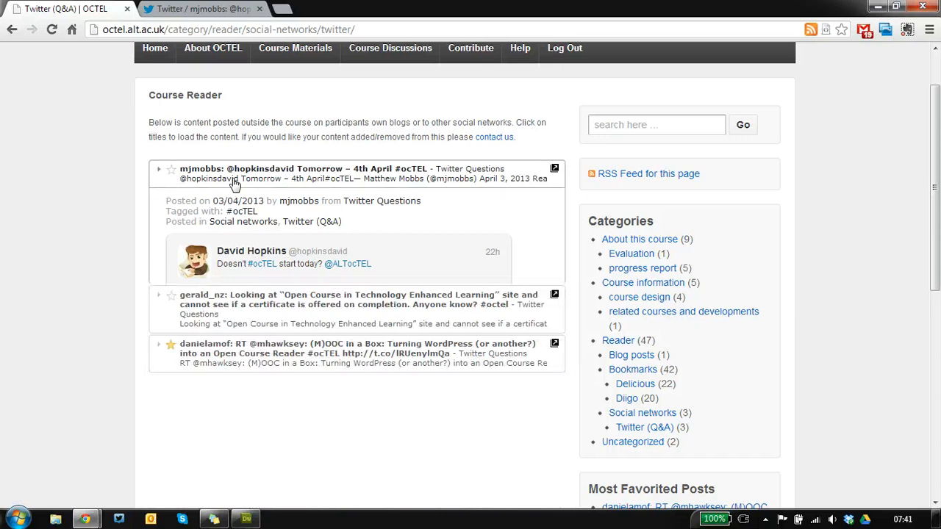
{"action": "left_click", "coordinate": [158, 167]}
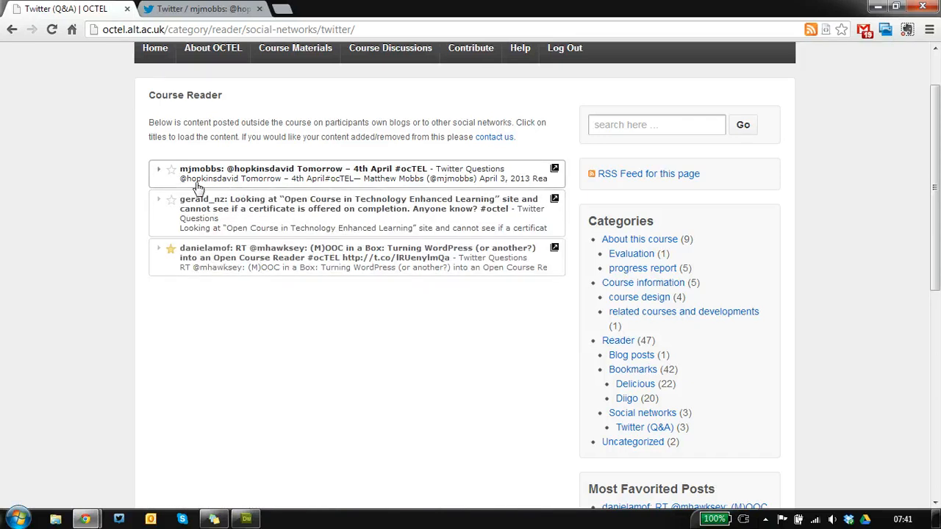
{"action": "mouse_move", "coordinate": [594, 397]}
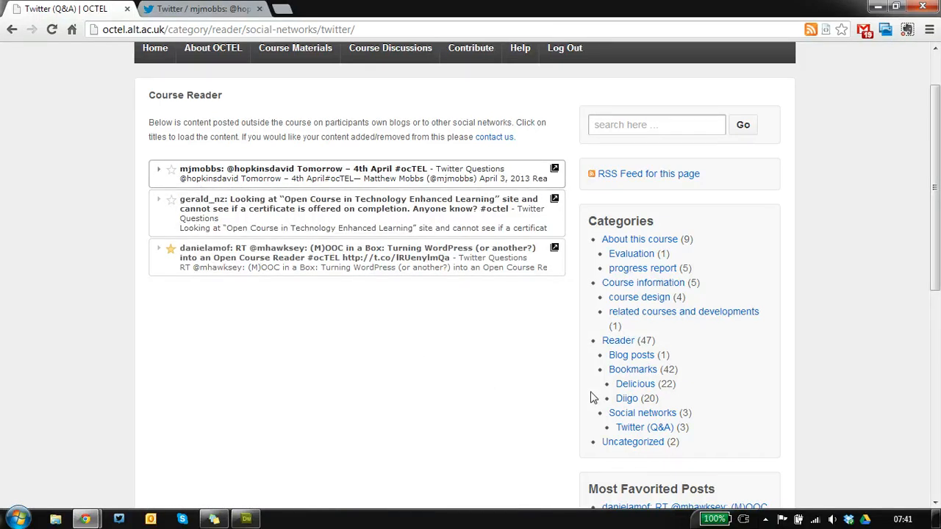
{"action": "mouse_move", "coordinate": [632, 355]}
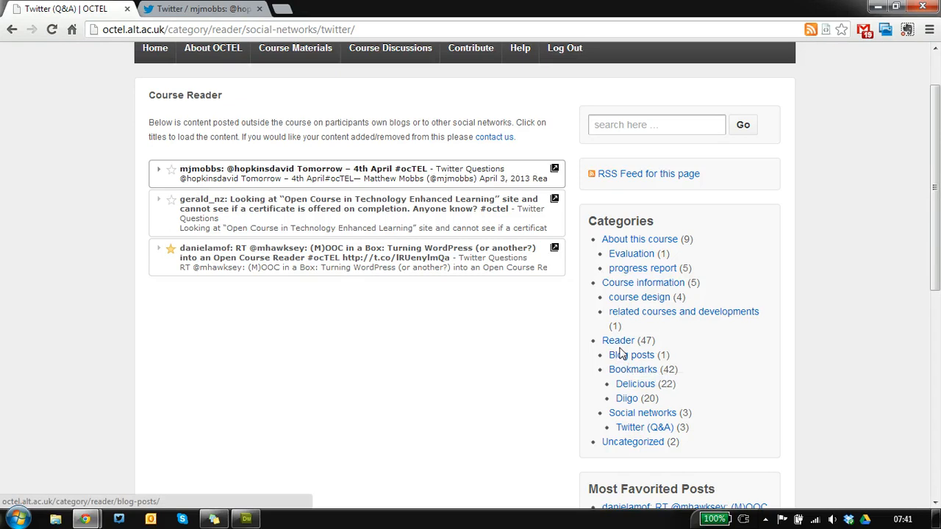
{"action": "mouse_move", "coordinate": [622, 355]}
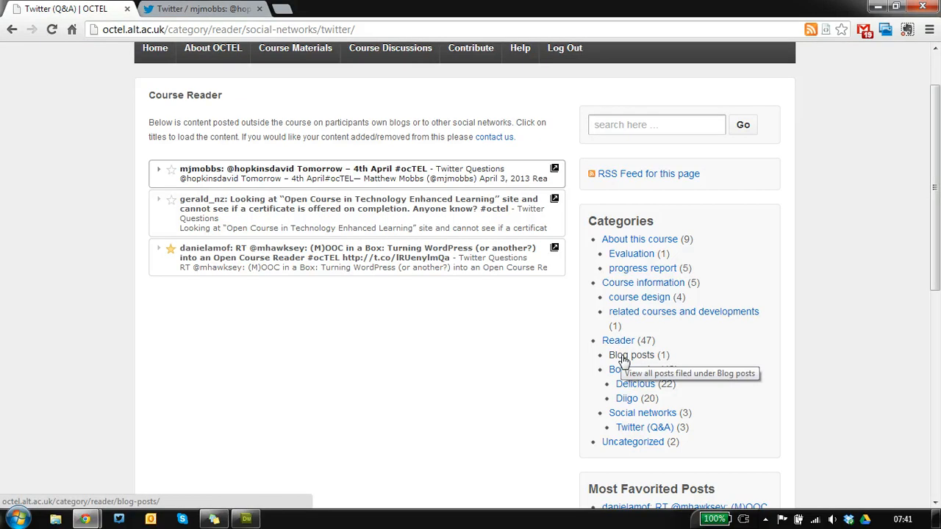
Show only Blog posts, preview that category's RSS feed, and return to the Blog posts page
{"action": "left_click", "coordinate": [631, 354]}
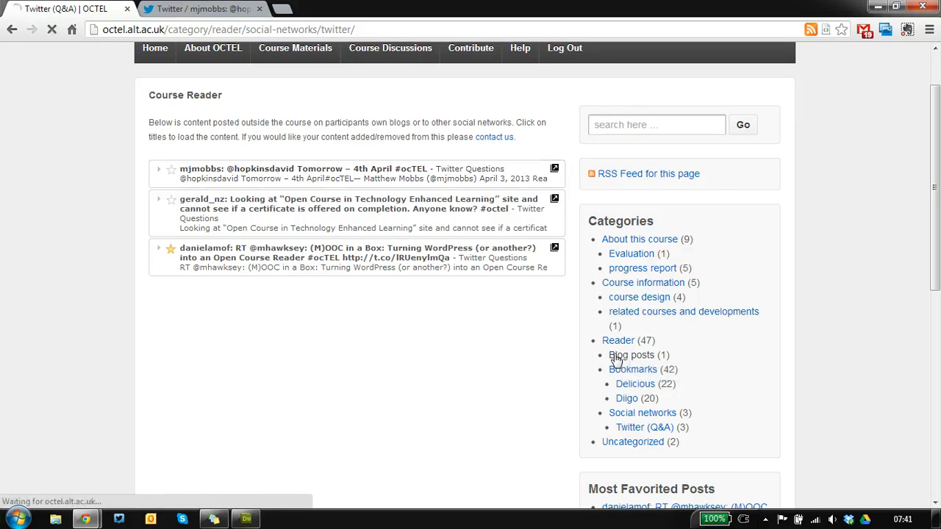
{"action": "left_click", "coordinate": [631, 354]}
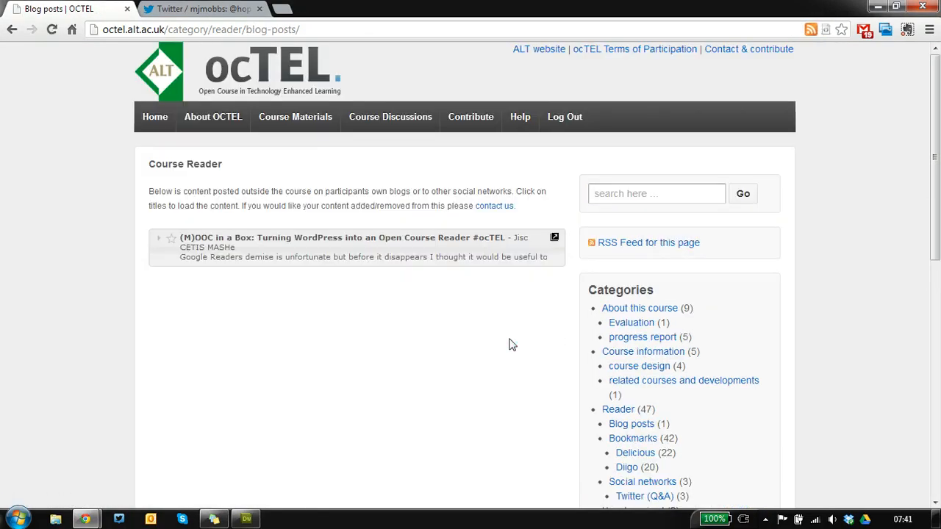
{"action": "mouse_move", "coordinate": [502, 347]}
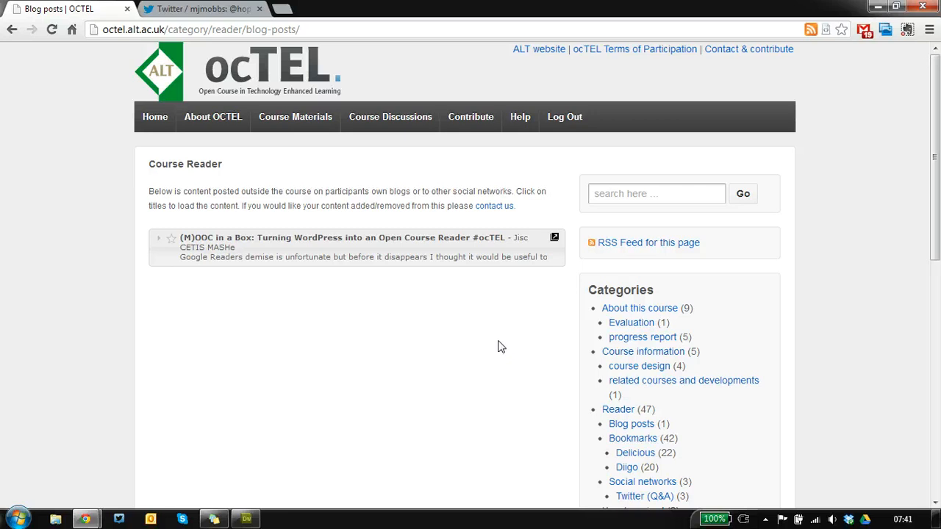
{"action": "mouse_move", "coordinate": [594, 288]}
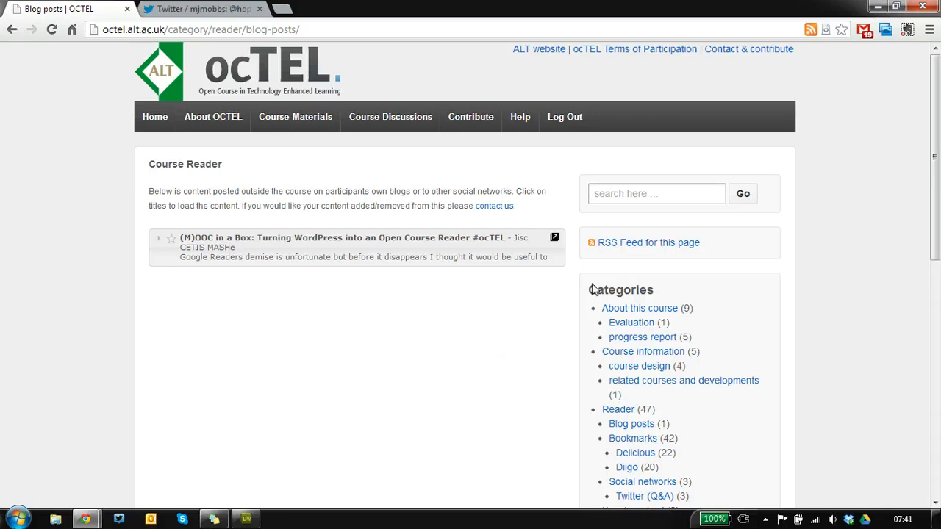
{"action": "mouse_move", "coordinate": [642, 243]}
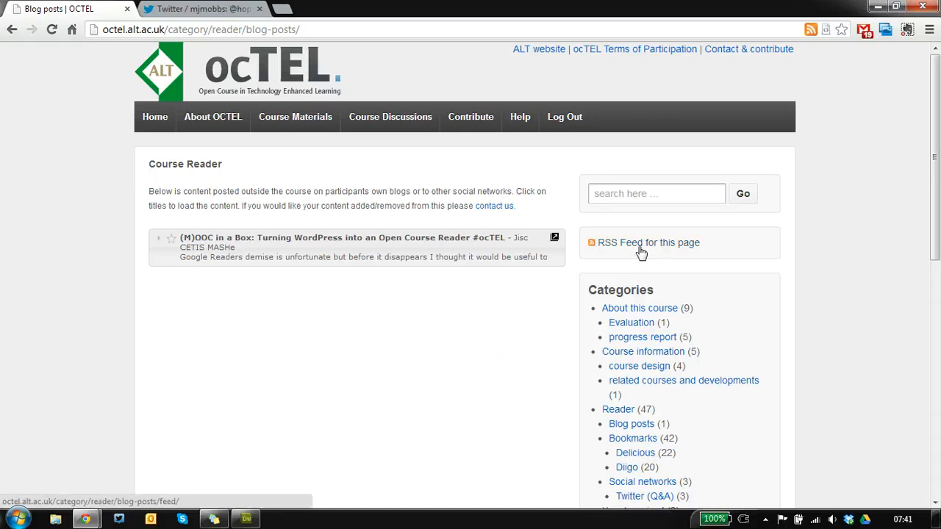
{"action": "mouse_move", "coordinate": [641, 432]}
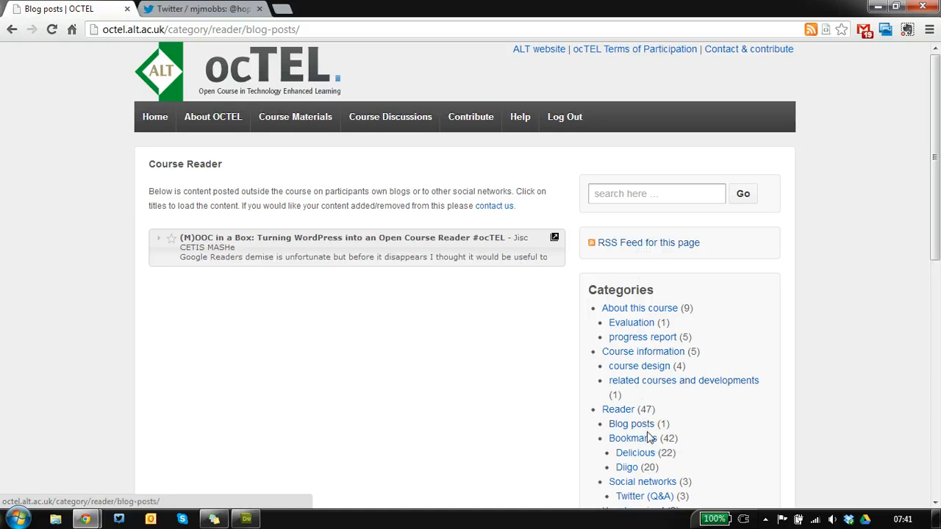
{"action": "mouse_move", "coordinate": [647, 242]}
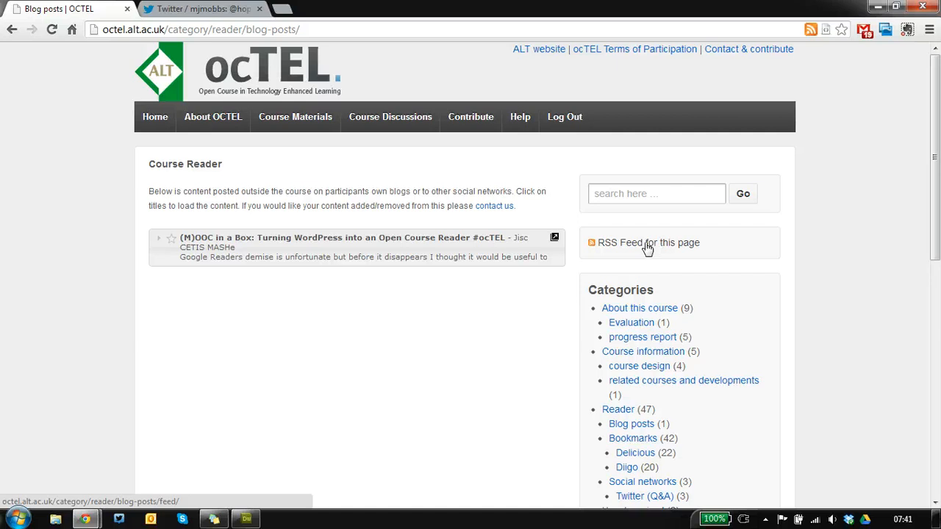
{"action": "left_click", "coordinate": [649, 242]}
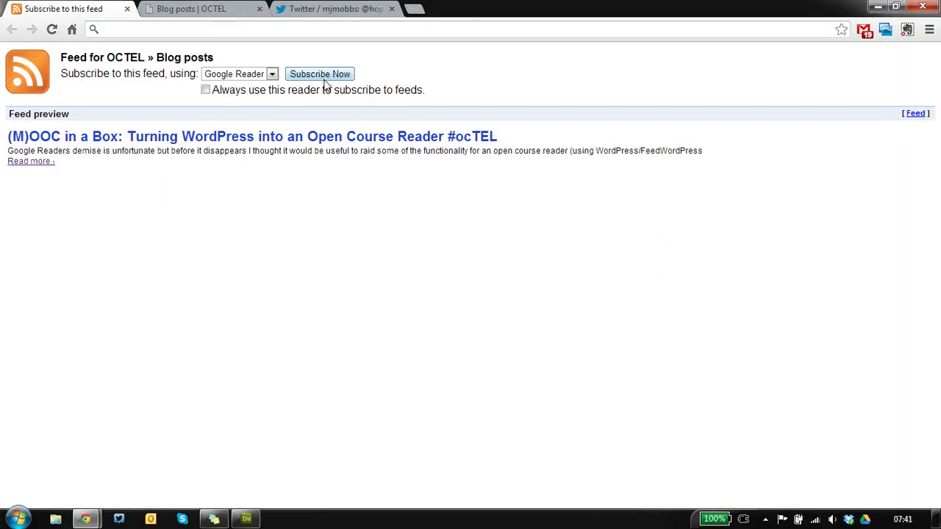
{"action": "mouse_move", "coordinate": [226, 50]}
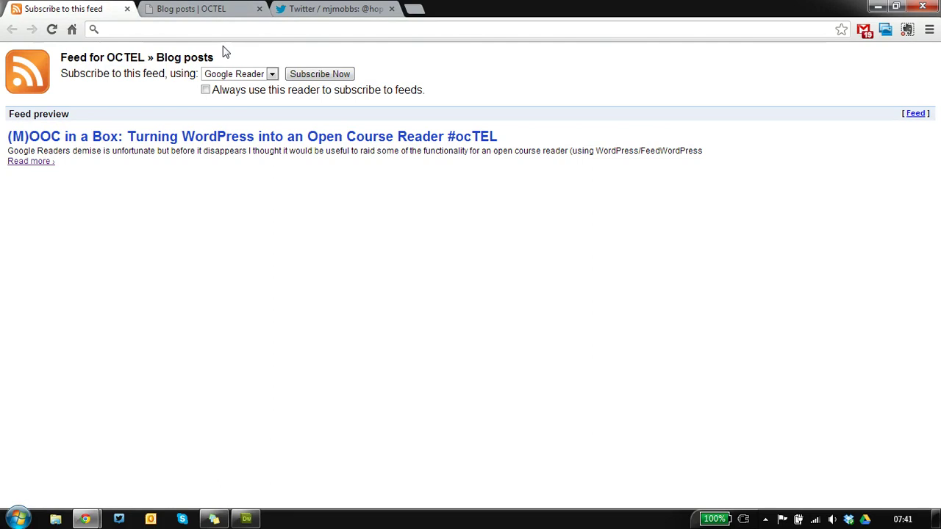
{"action": "left_click", "coordinate": [203, 9]}
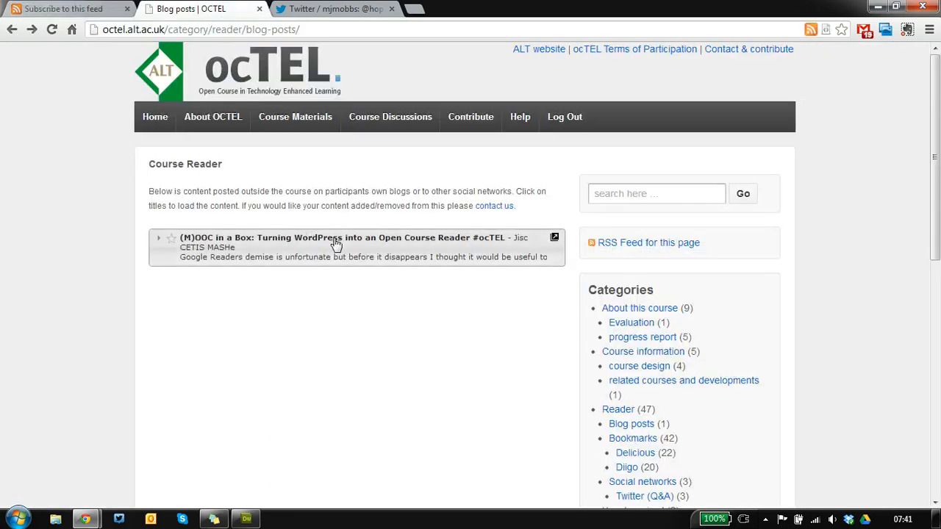
{"action": "mouse_move", "coordinate": [389, 309]}
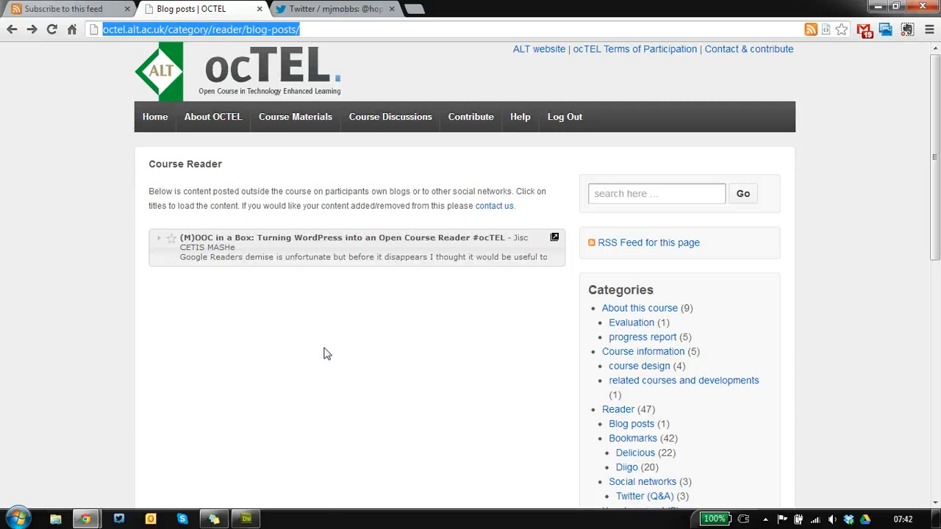
{"action": "mouse_move", "coordinate": [247, 300]}
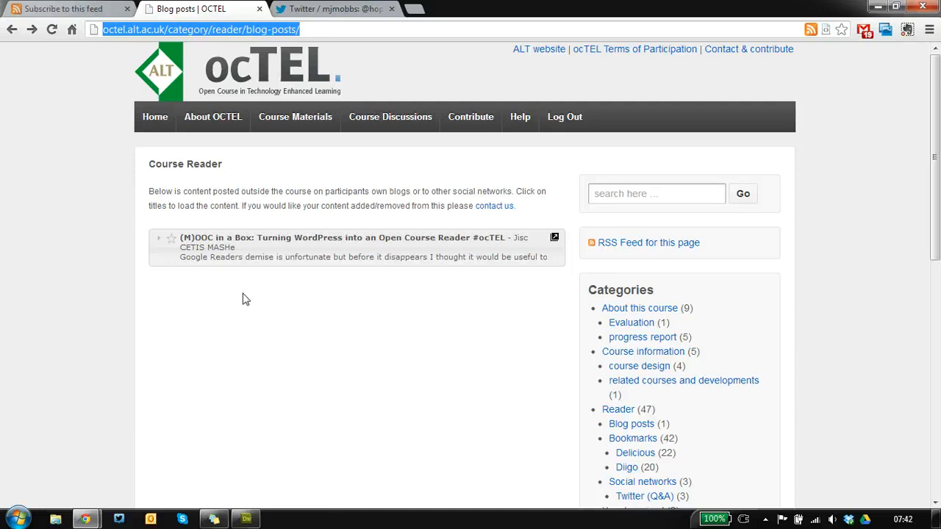
{"action": "mouse_move", "coordinate": [170, 242]}
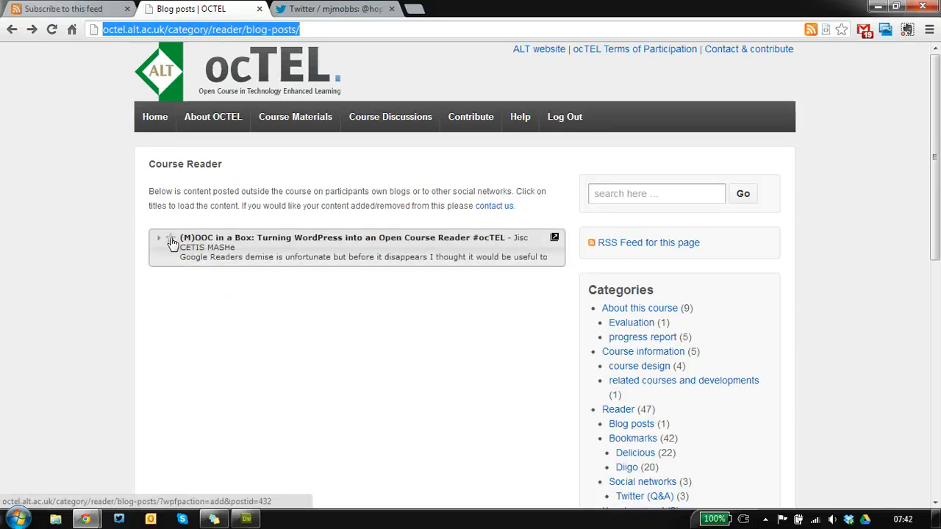
{"action": "scroll", "scroll_direction": "down", "scroll_amount": 3}
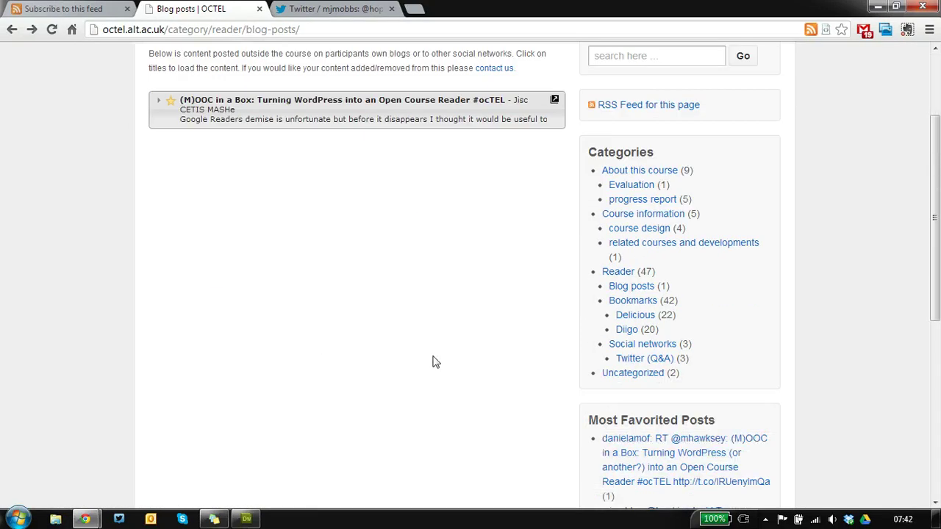
{"action": "scroll", "scroll_direction": "down", "scroll_amount": 3}
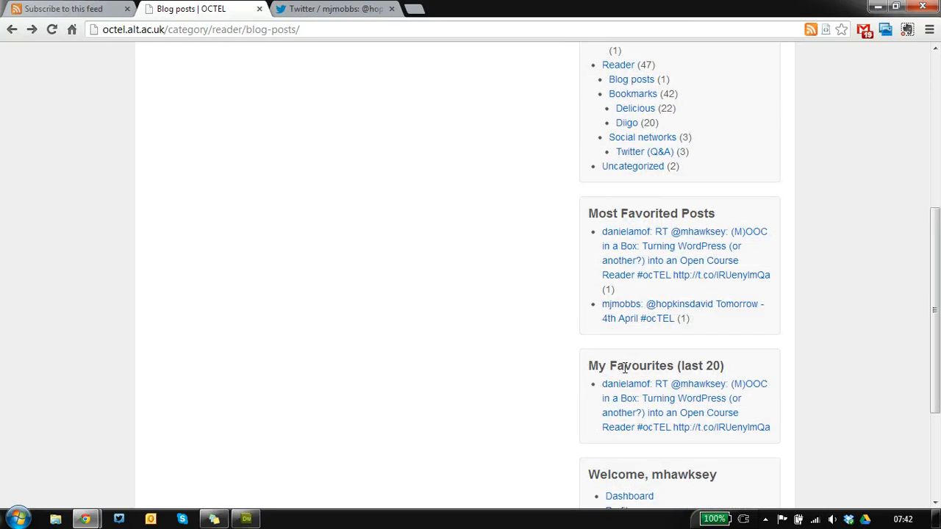
{"action": "mouse_move", "coordinate": [647, 388]}
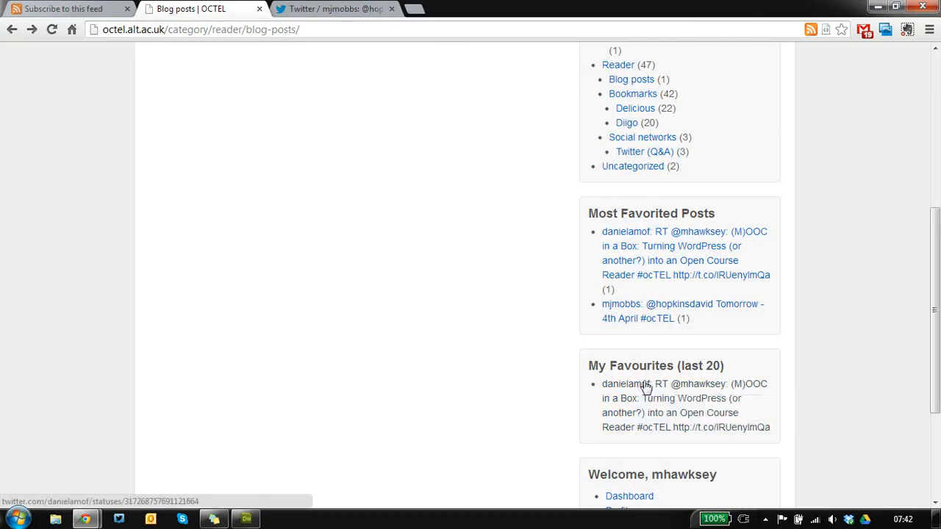
{"action": "mouse_move", "coordinate": [645, 384]}
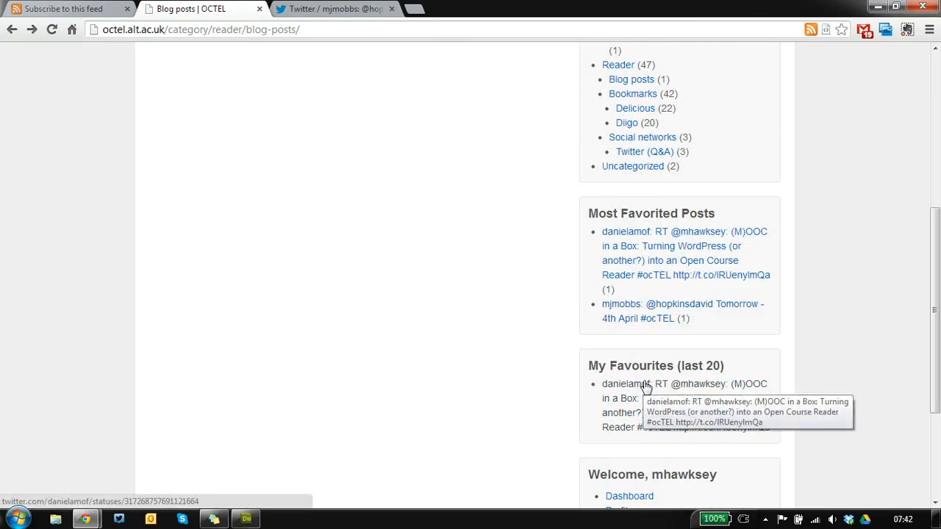
{"action": "mouse_move", "coordinate": [650, 294]}
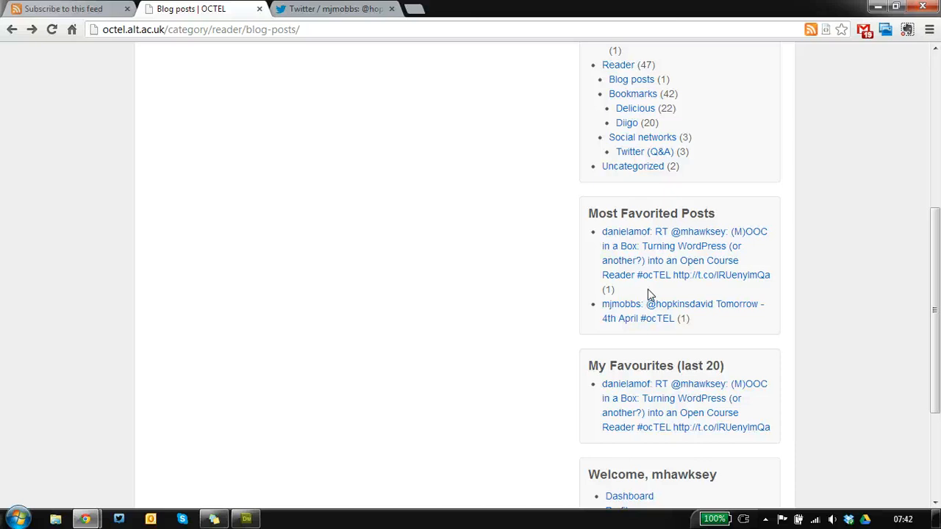
{"action": "mouse_move", "coordinate": [341, 301]}
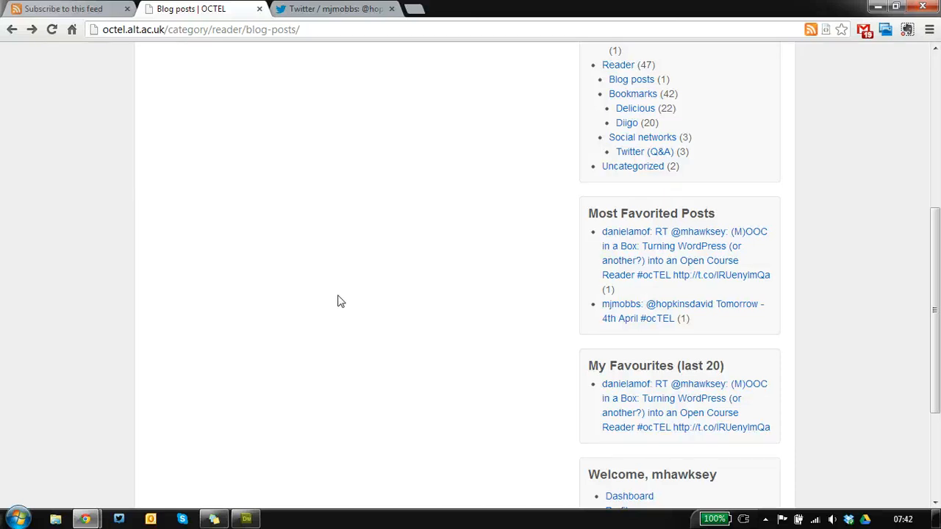
{"action": "scroll", "scroll_direction": "up", "scroll_amount": 3}
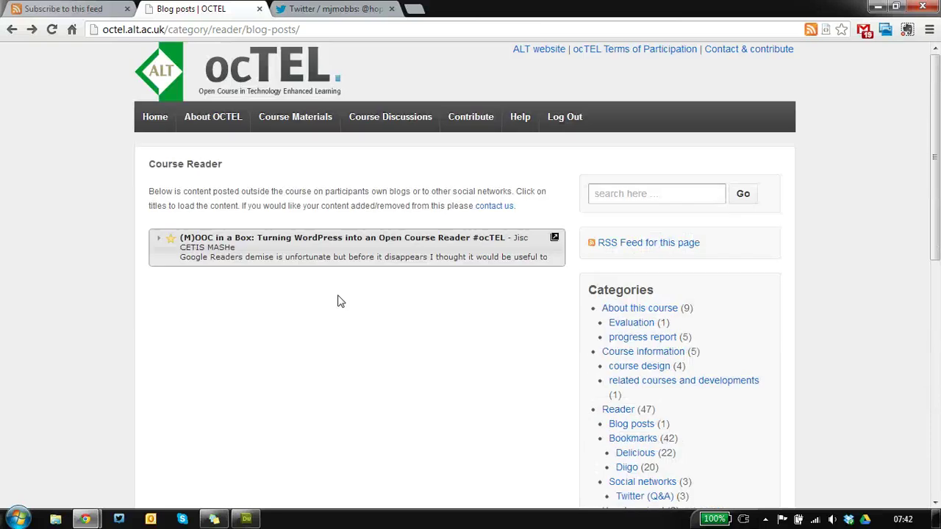